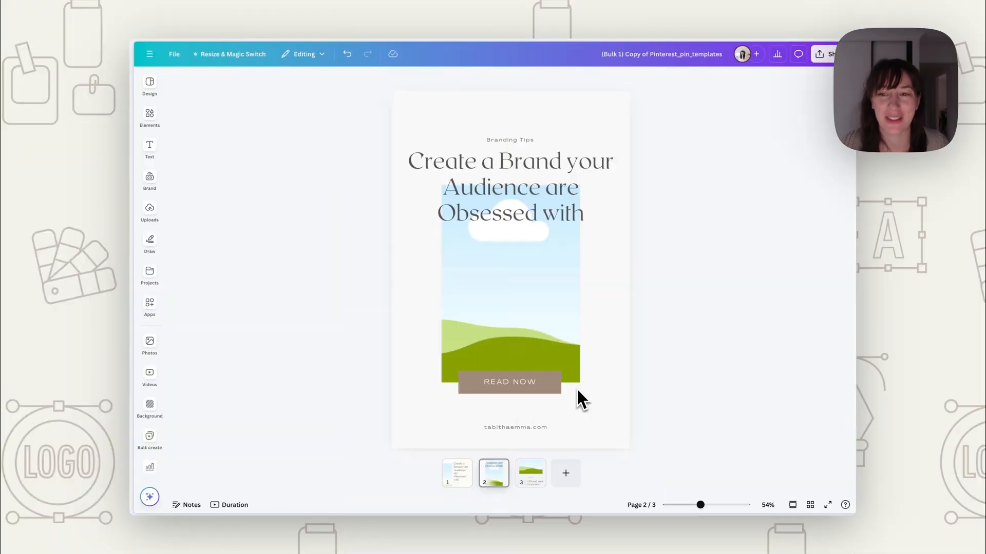
mouse_move(496, 476)
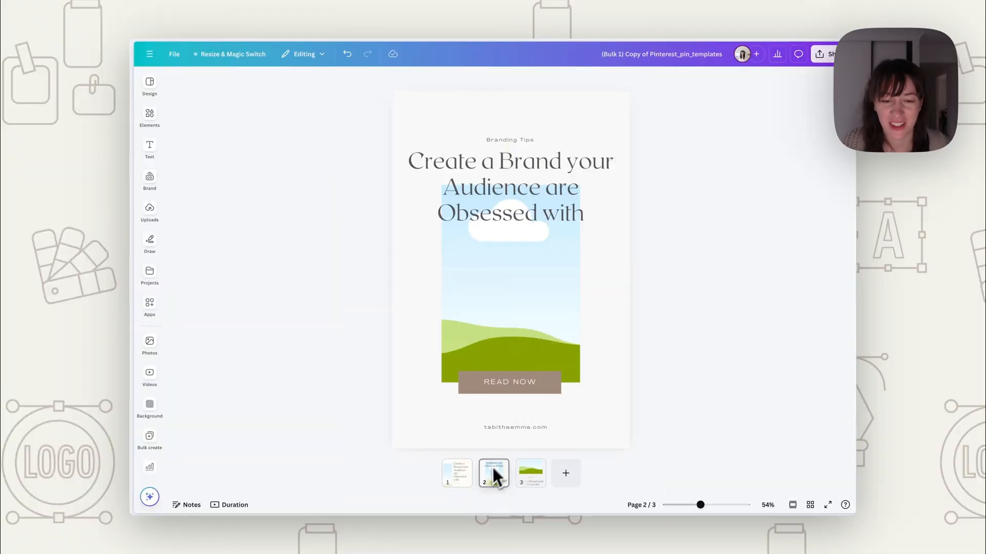
Review the second and third pin layouts from the page thumbnails
click(494, 472)
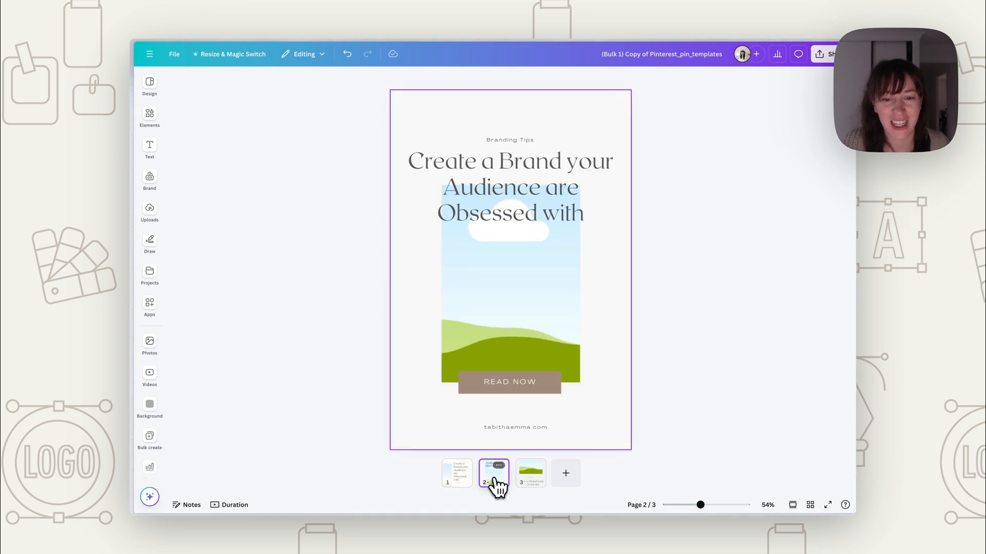
click(530, 473)
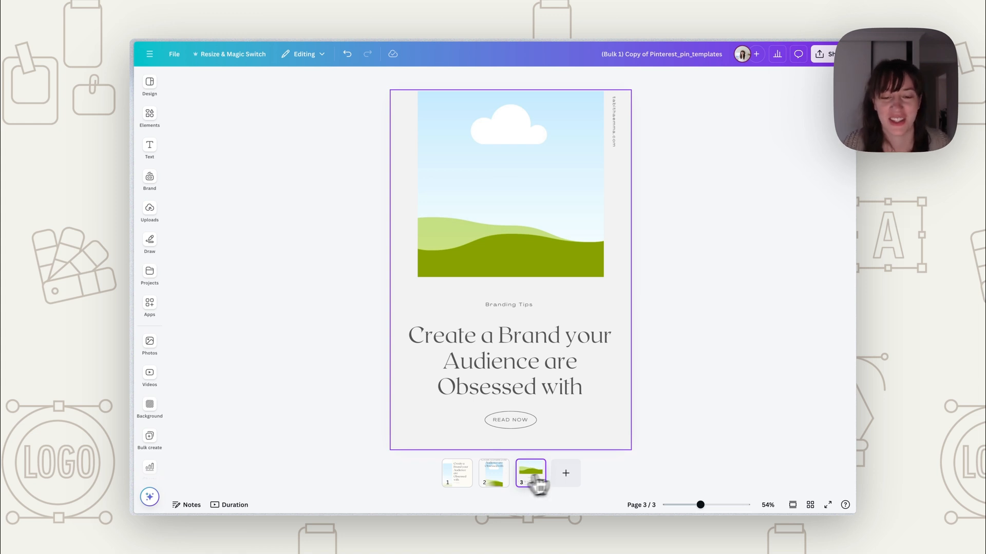
click(493, 473)
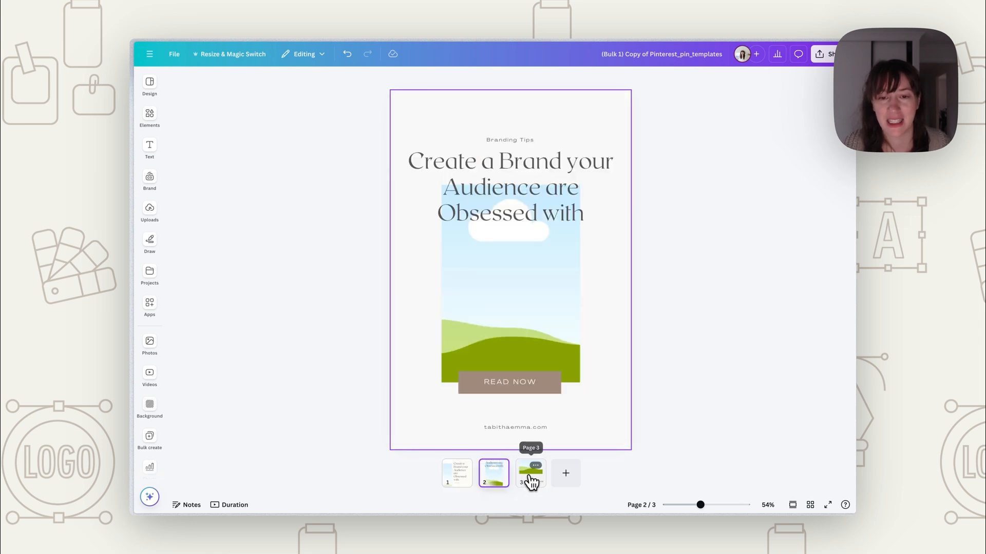
click(529, 473)
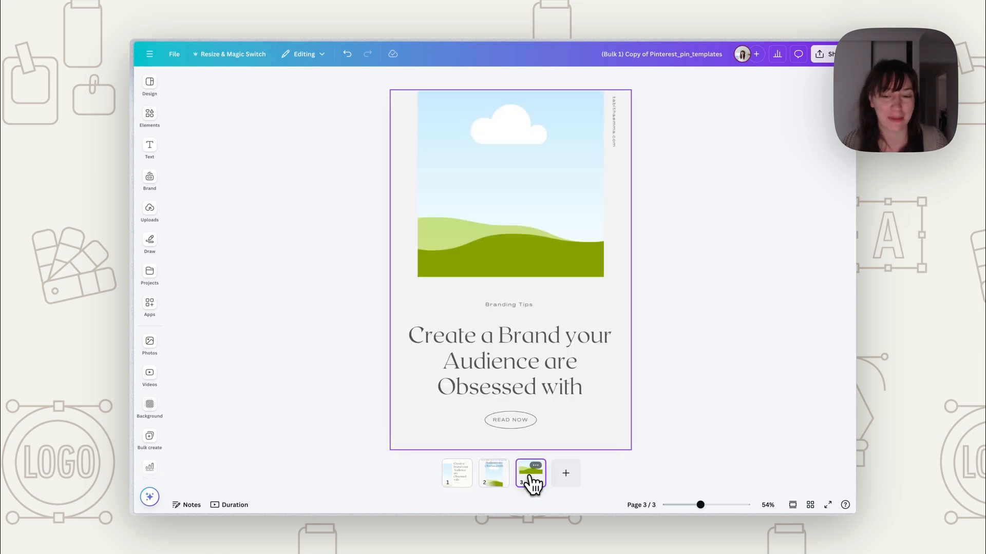
Return to the first pin layout with the sky-and-hills strip after a last look at page 2
click(456, 473)
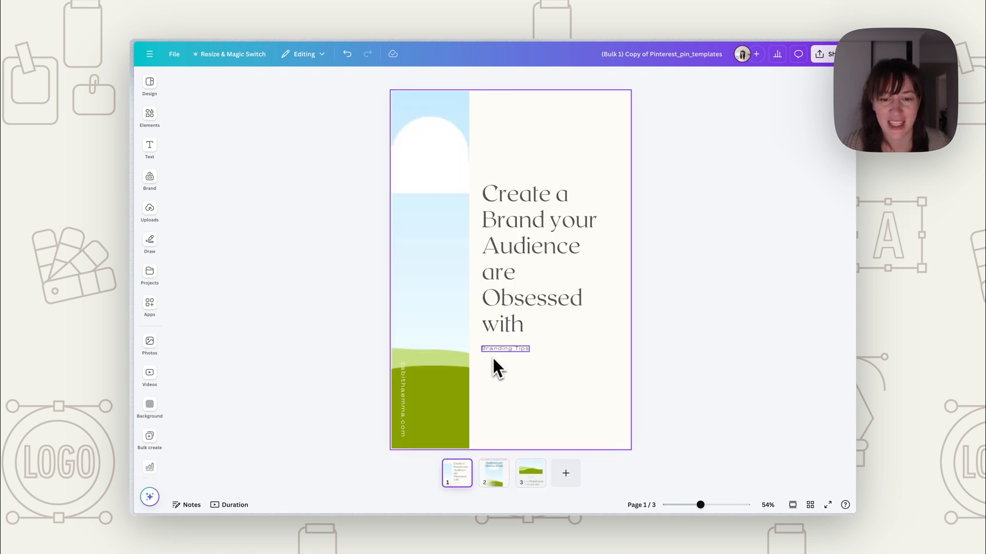
click(708, 374)
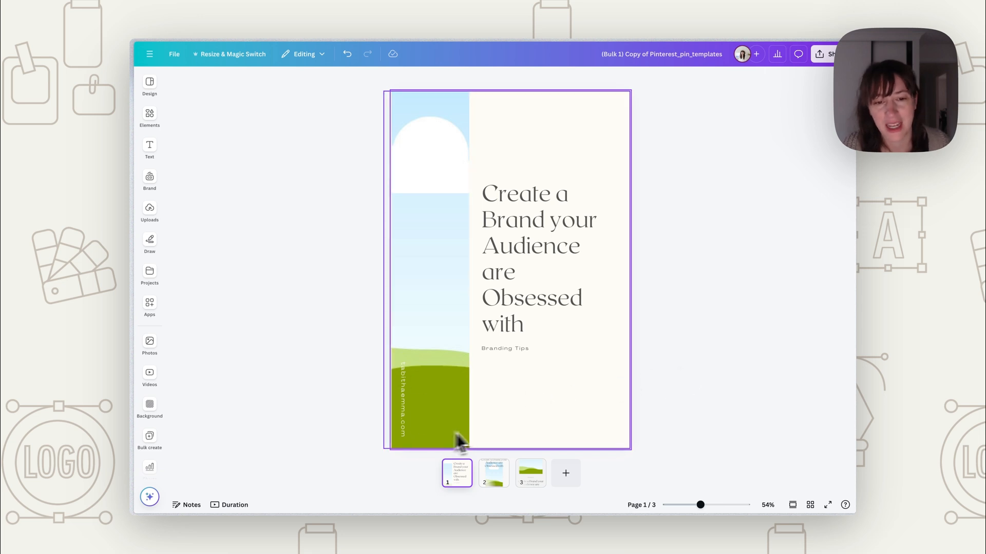
click(494, 473)
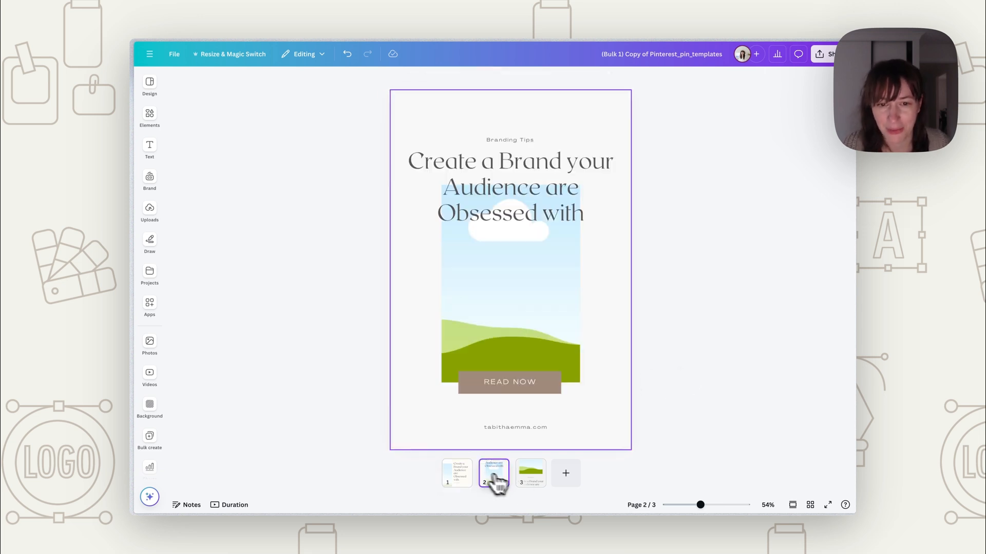
click(456, 473)
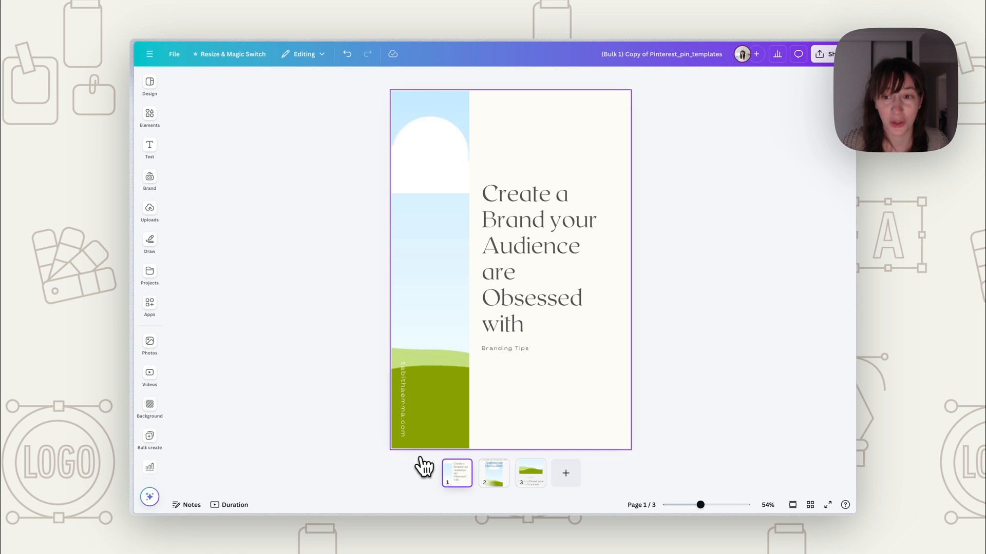
Start Bulk create from the sidebar and choose to enter the pin data manually
click(149, 407)
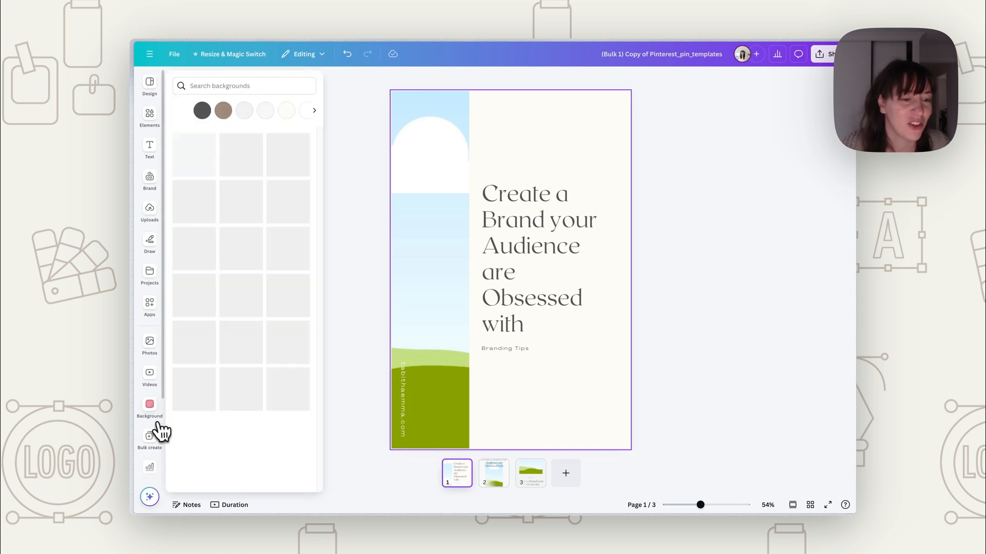
click(149, 438)
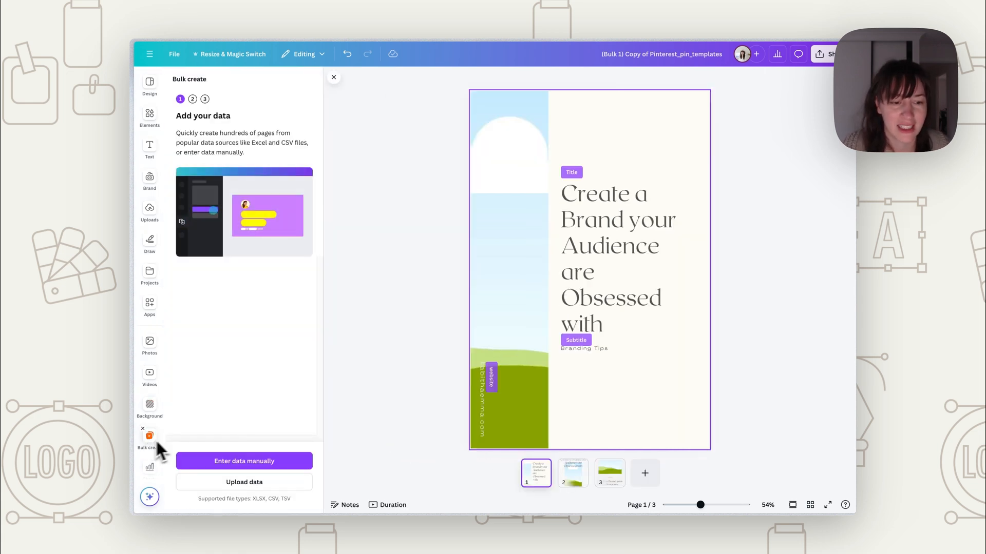
click(244, 461)
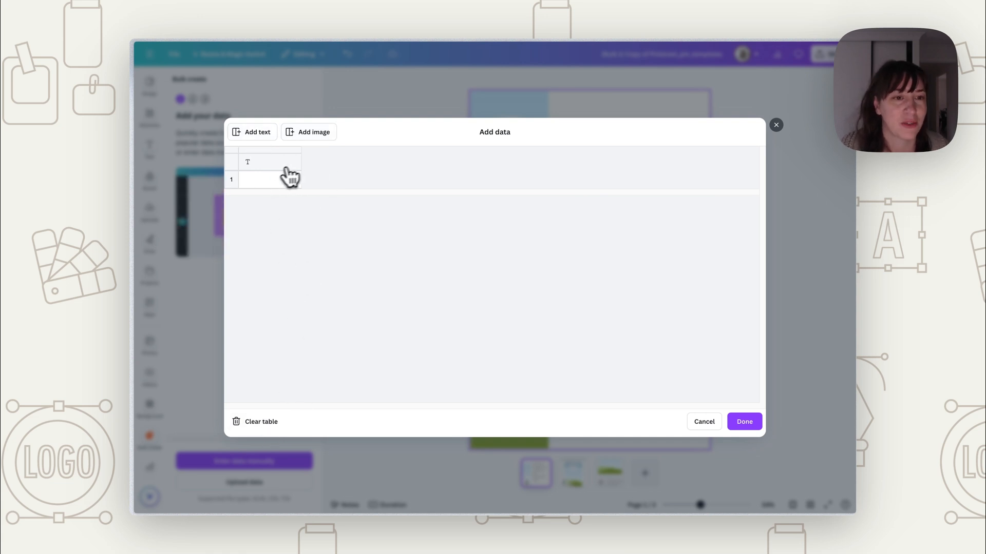
Add a second text column and an Image column to the data table, ready to name the first column
click(251, 132)
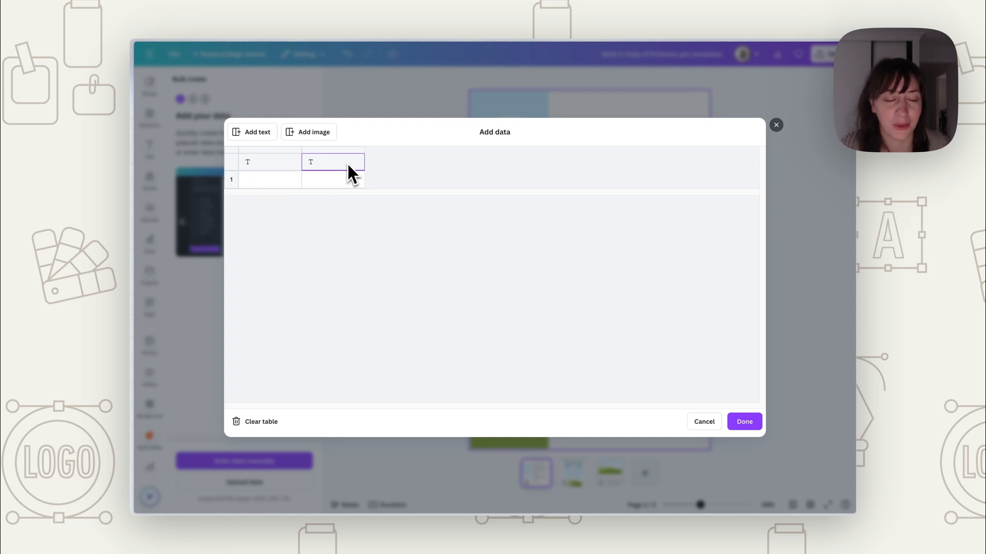
click(308, 132)
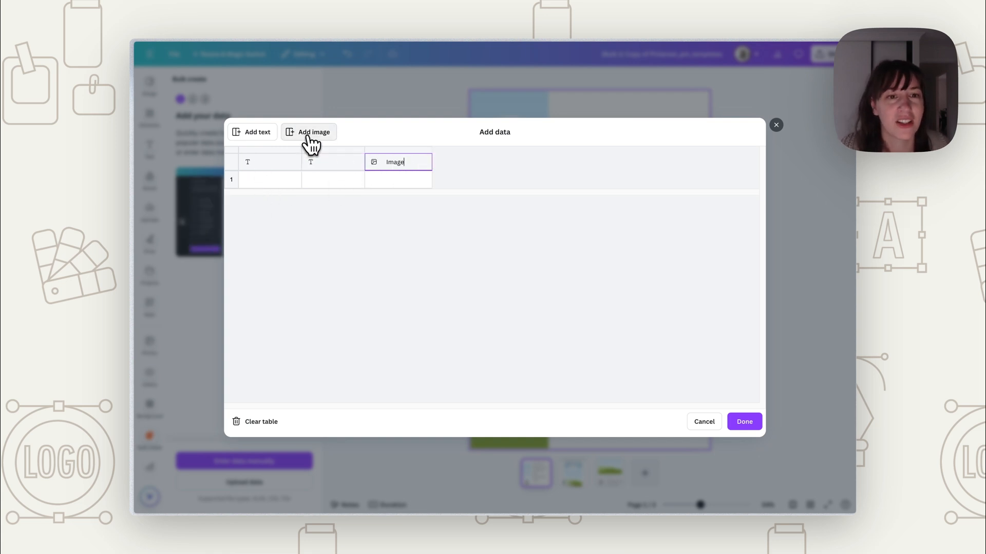
click(269, 180)
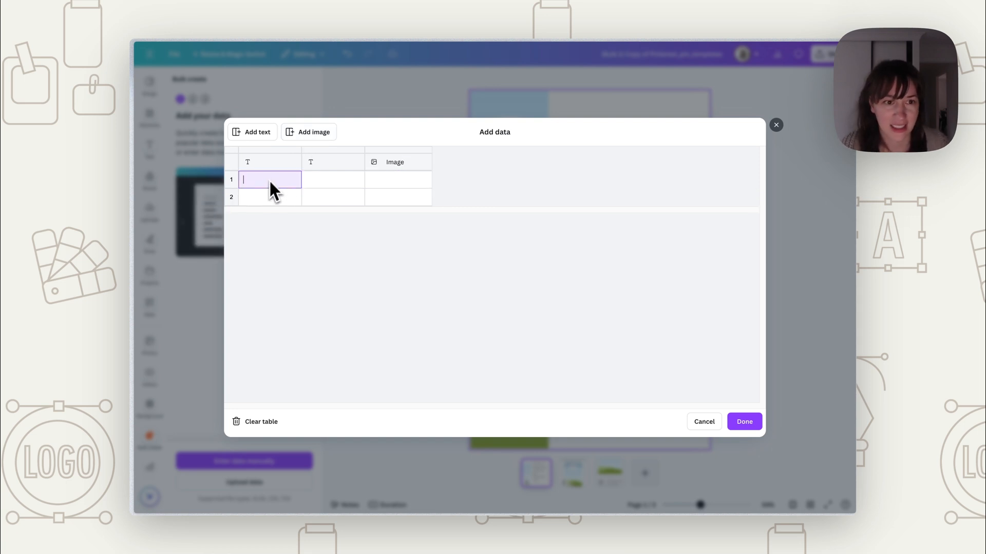
click(269, 162)
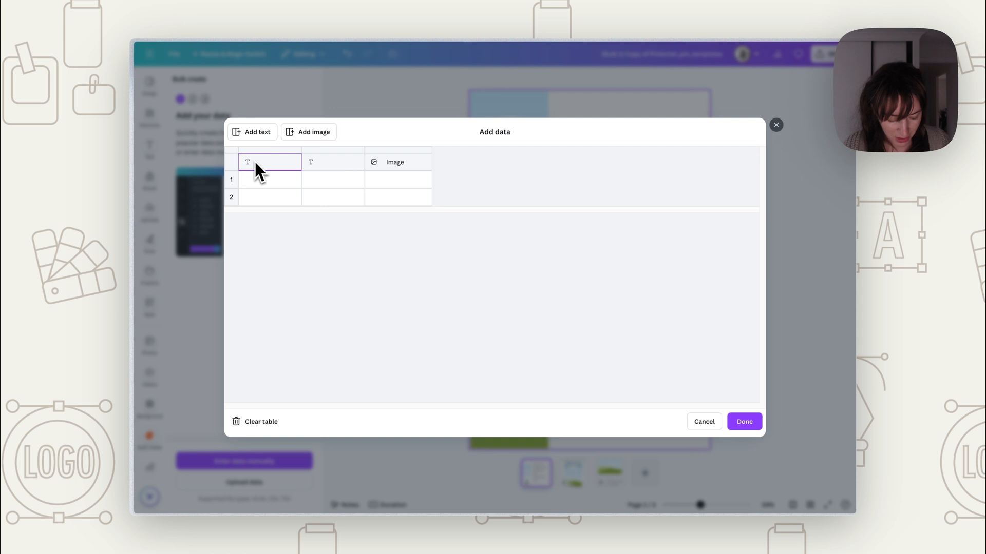
Name the columns Header and tagline and enter five pin headlines with Branding, Business or Design Tips taglines
text(Header)
click(333, 162)
text(tagline)
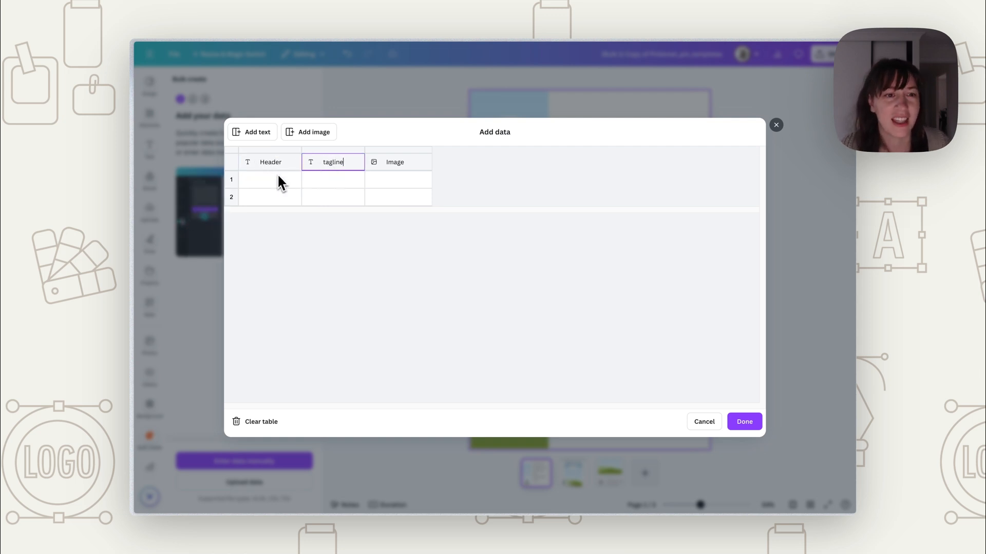
click(269, 180)
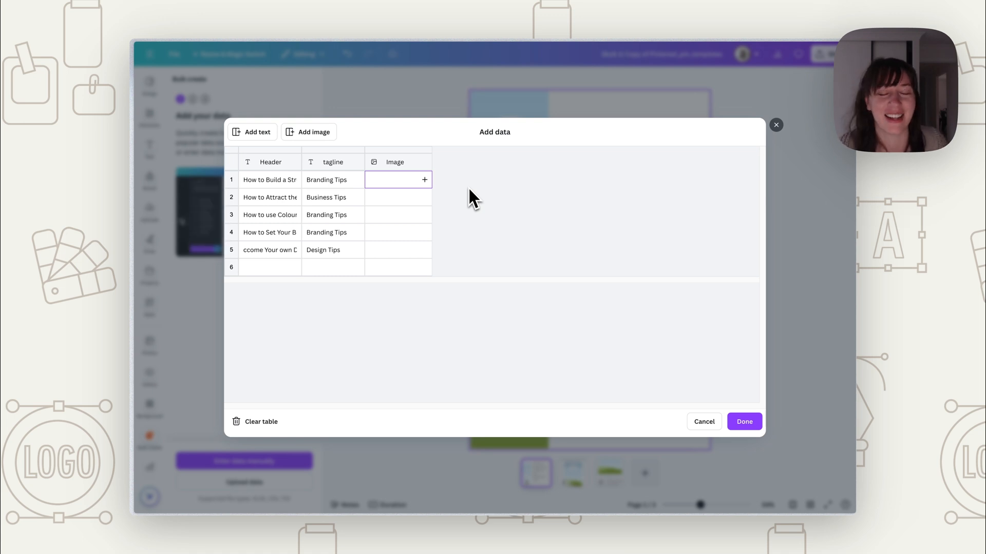
mouse_move(414, 194)
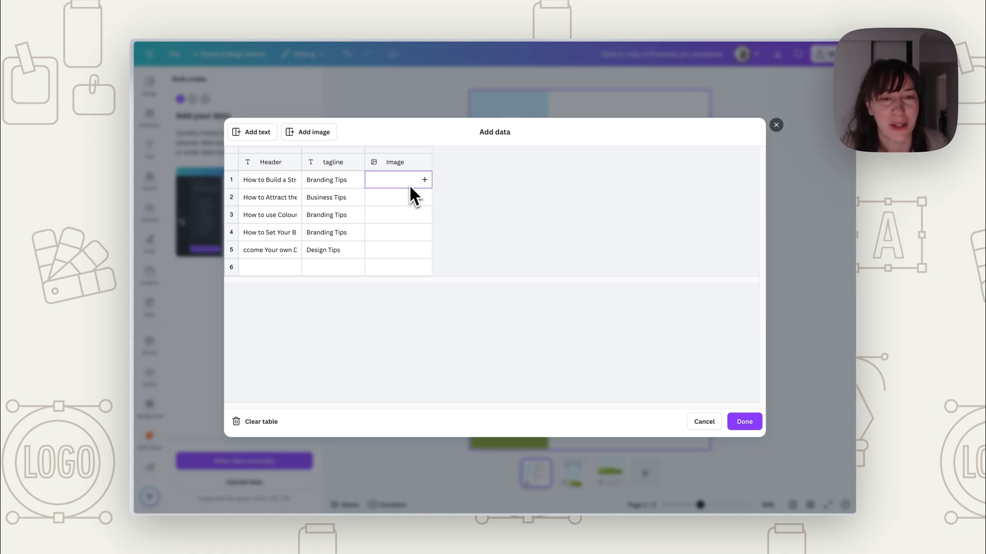
Assign uploaded photos to the Image cells, including IMG_3376.jpg for row one and IMG_3364.jpg for row two
click(424, 180)
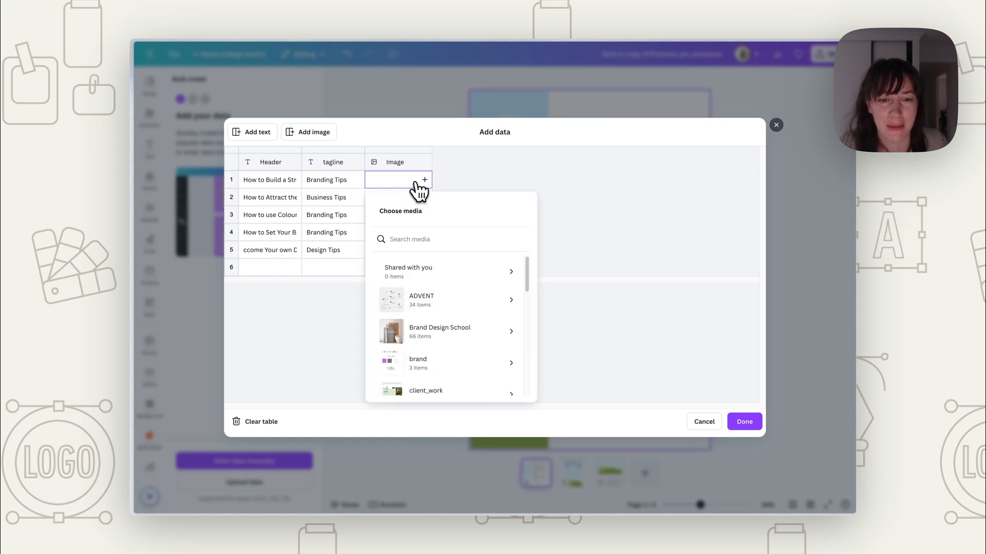
mouse_move(463, 331)
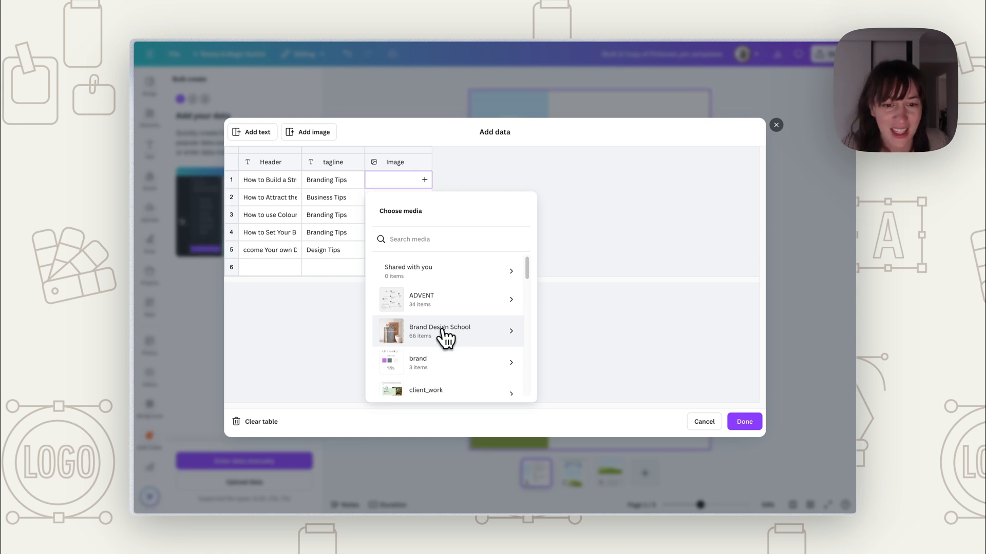
scroll(down, 3)
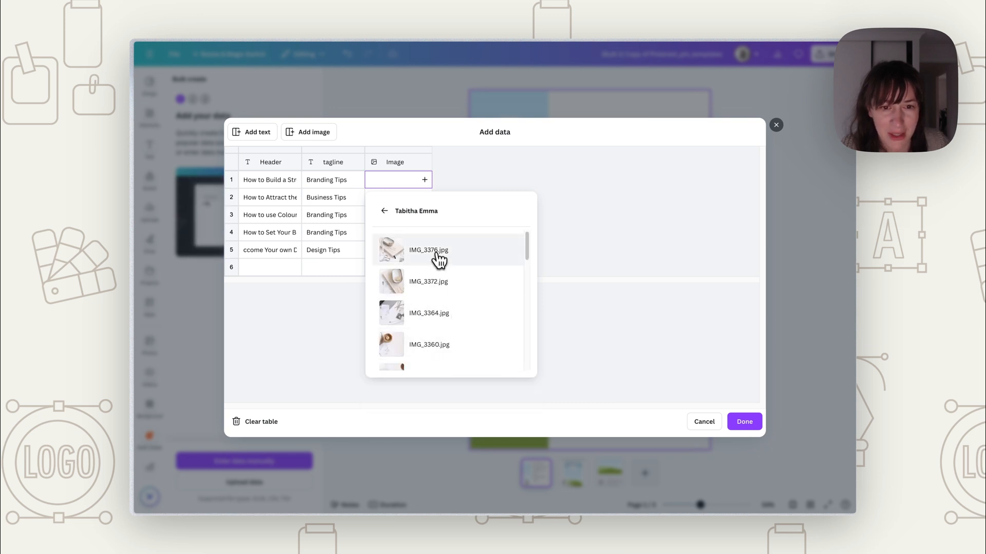
click(428, 249)
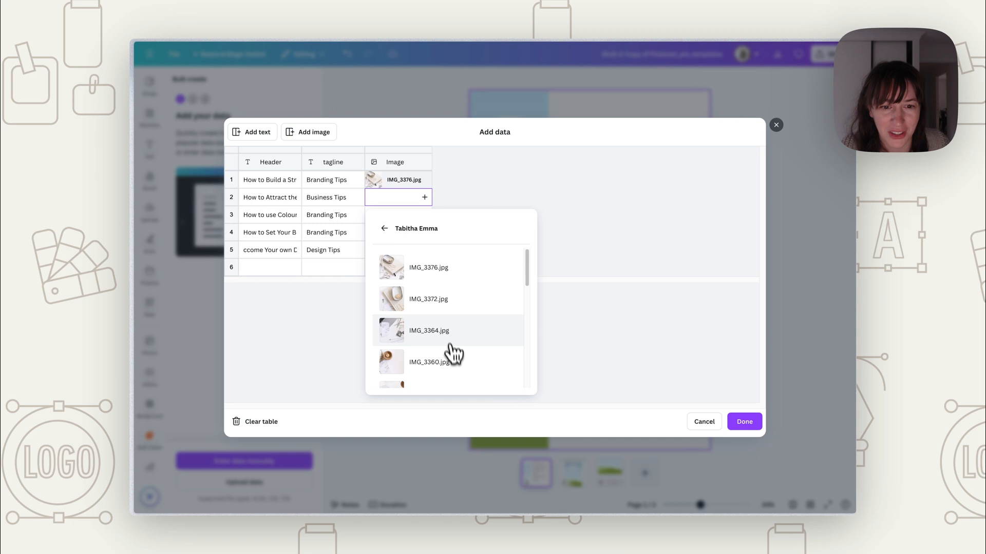
click(429, 330)
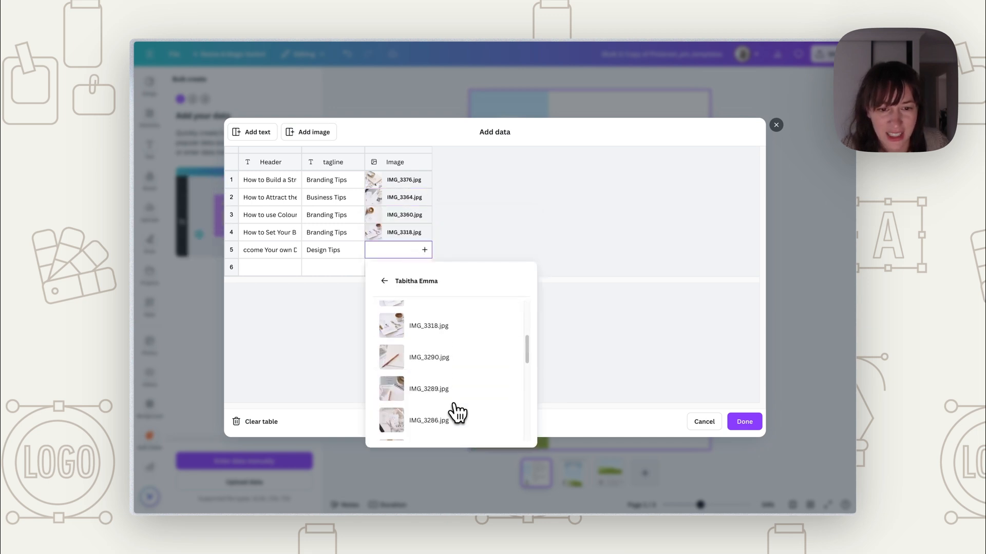
click(428, 388)
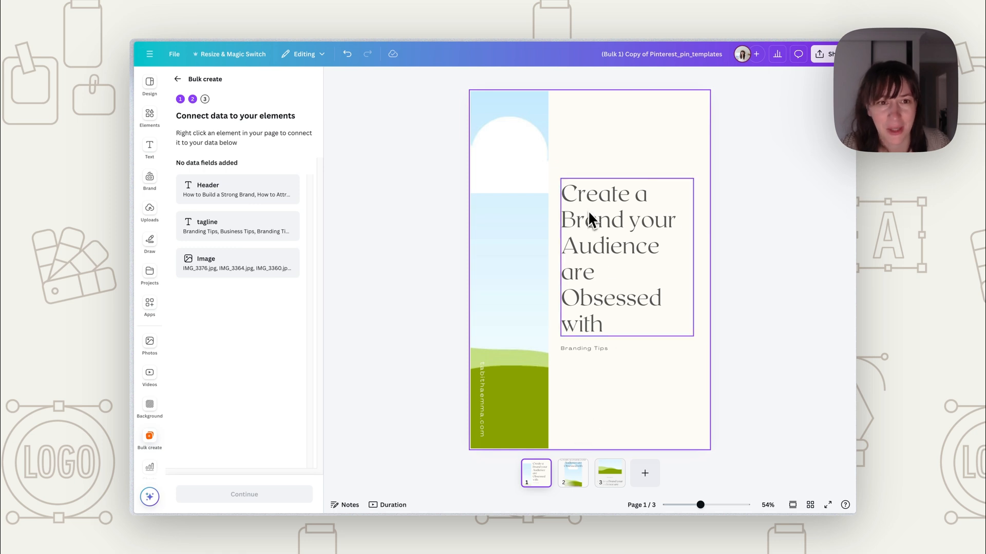
Connect the header and tagline texts on the first two layouts to the Header and tagline fields
click(618, 252)
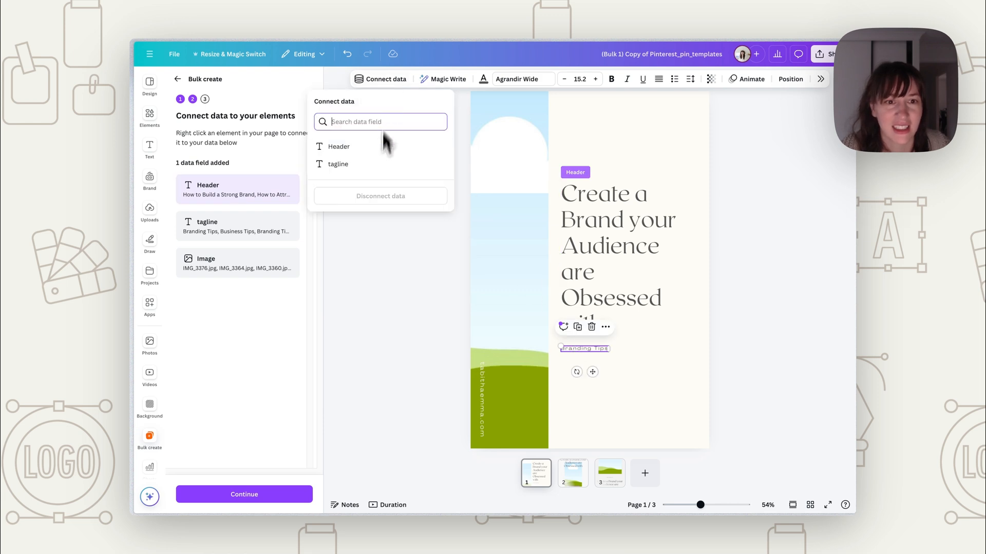
click(338, 165)
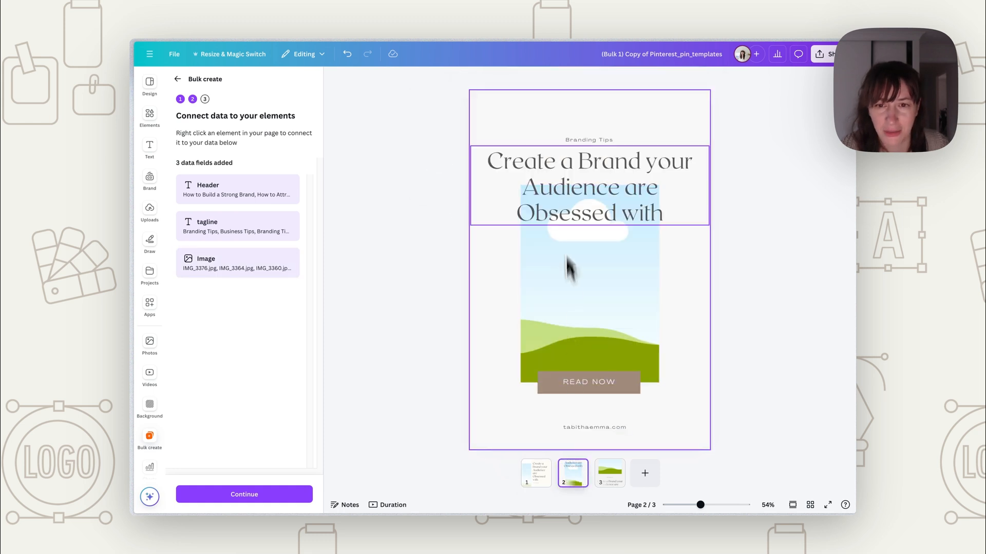
click(589, 186)
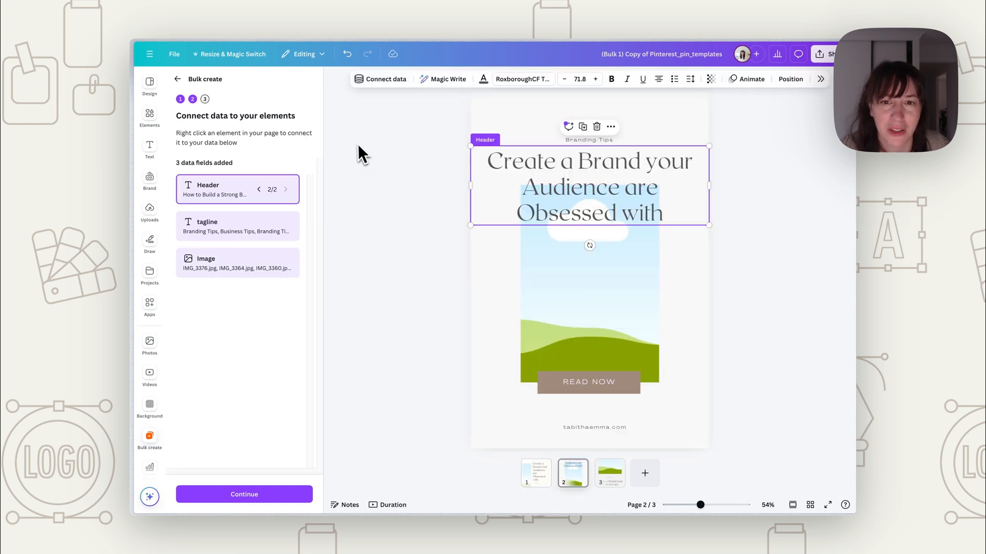
mouse_move(608, 445)
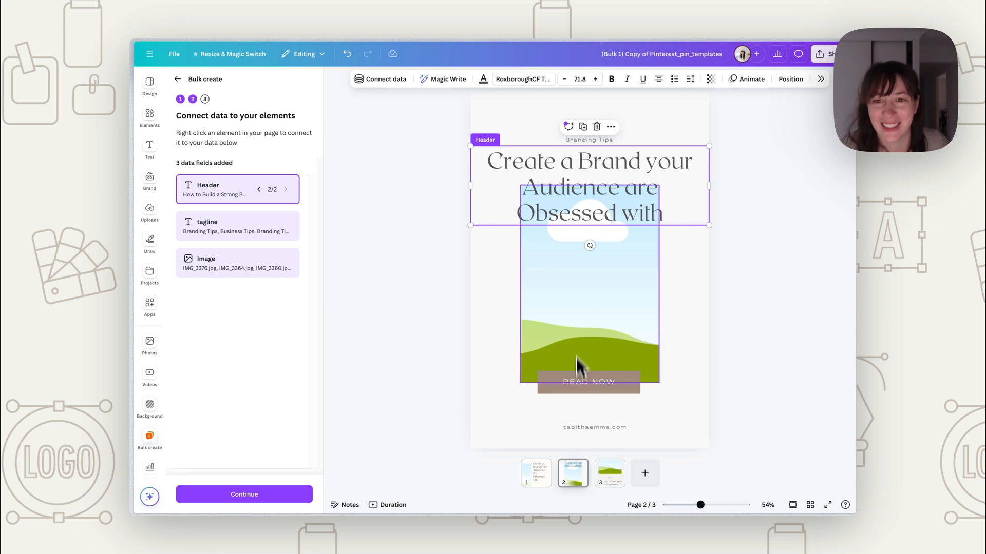
Connect the photo frame to the Image field and continue to the Apply data step with five rows
click(385, 79)
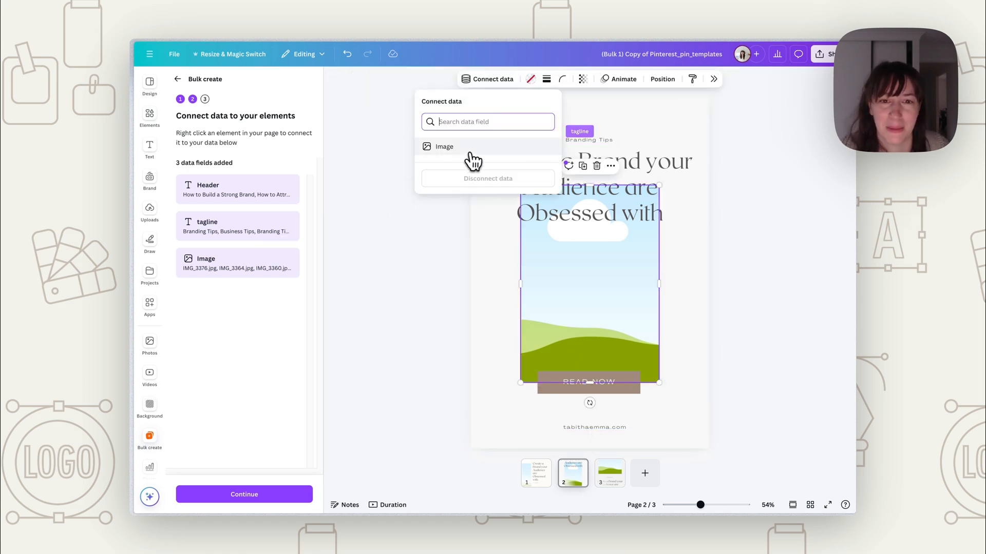
click(609, 472)
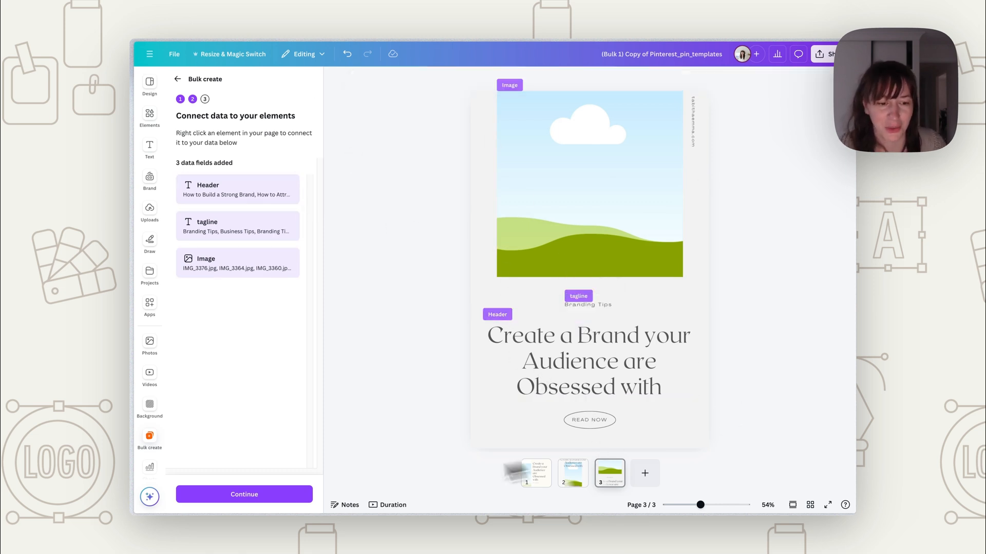
click(244, 494)
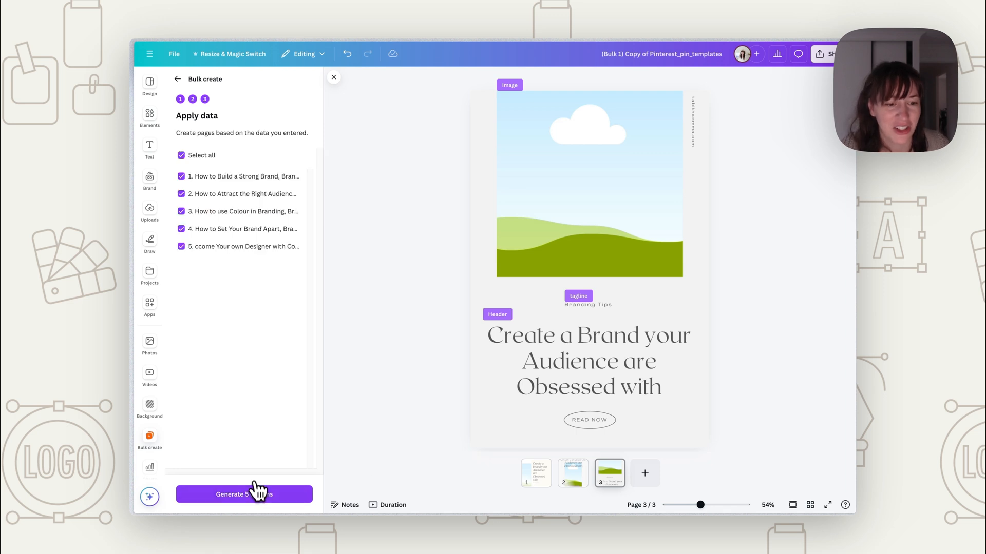
Generate the 15-page design from all five data rows across the three layouts
click(244, 494)
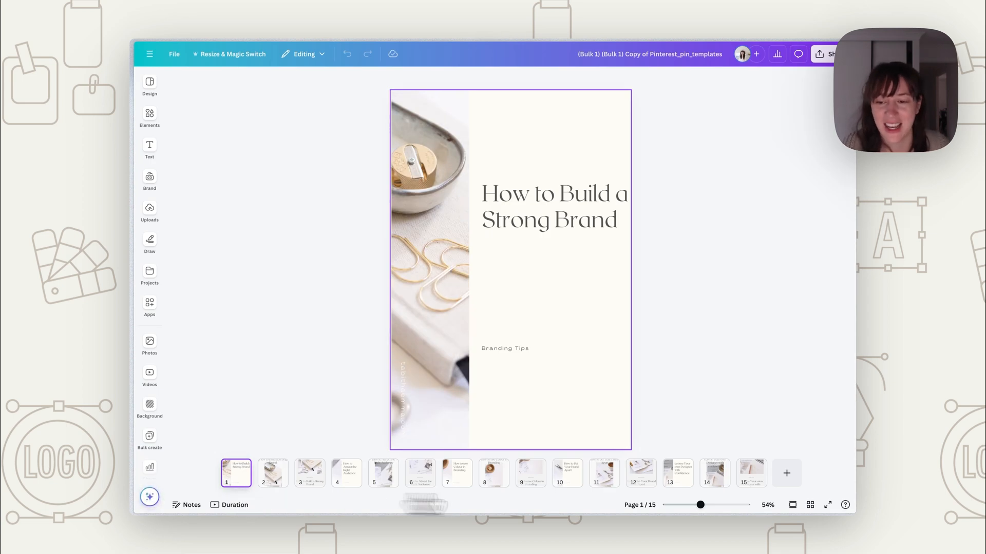
mouse_move(811, 503)
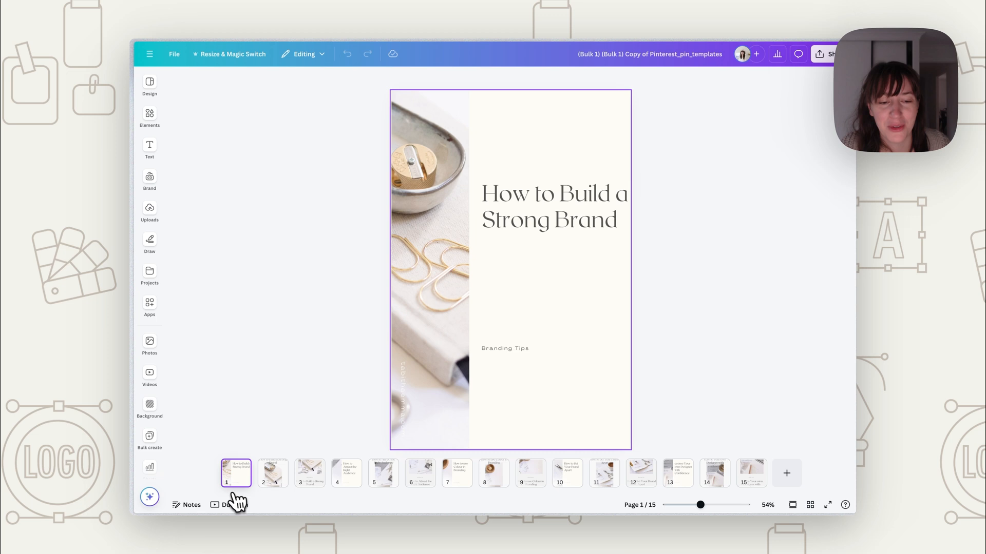
Step through the first six generated pins, checking each header and tagline
click(554, 207)
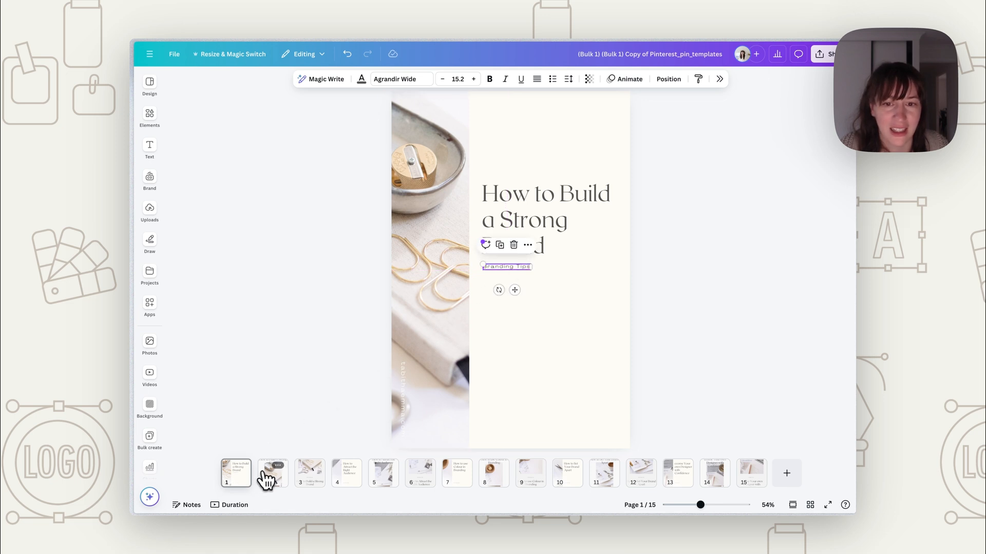
click(272, 473)
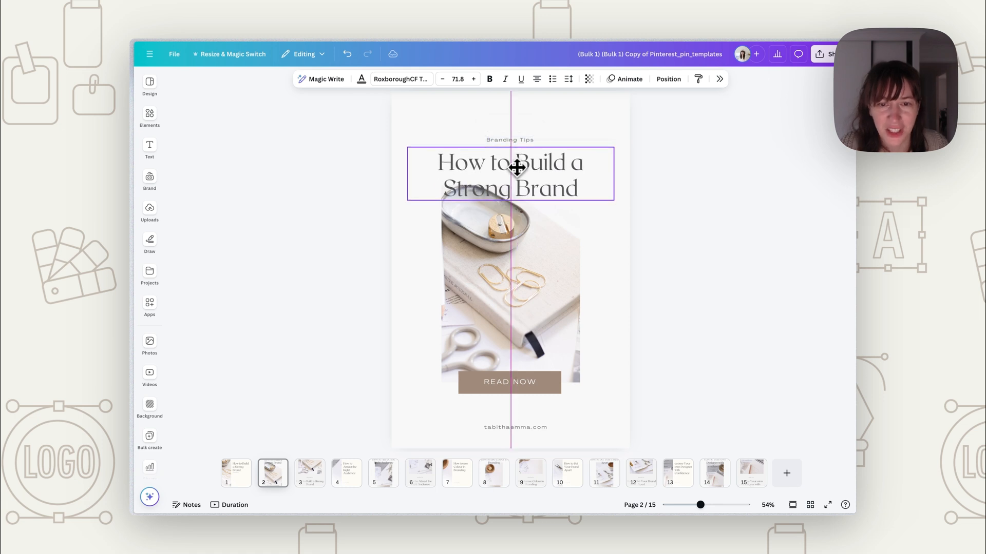
click(309, 473)
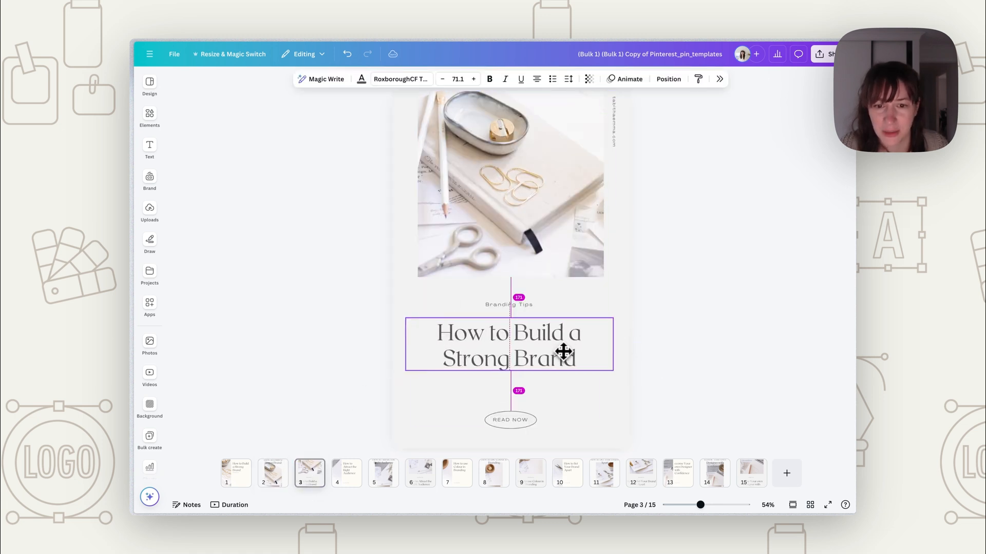
click(344, 473)
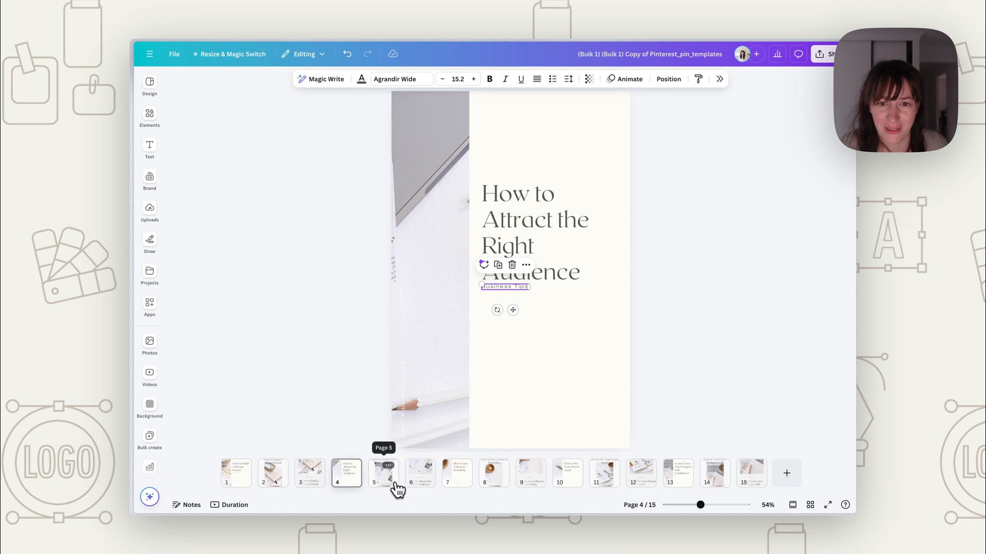
click(383, 473)
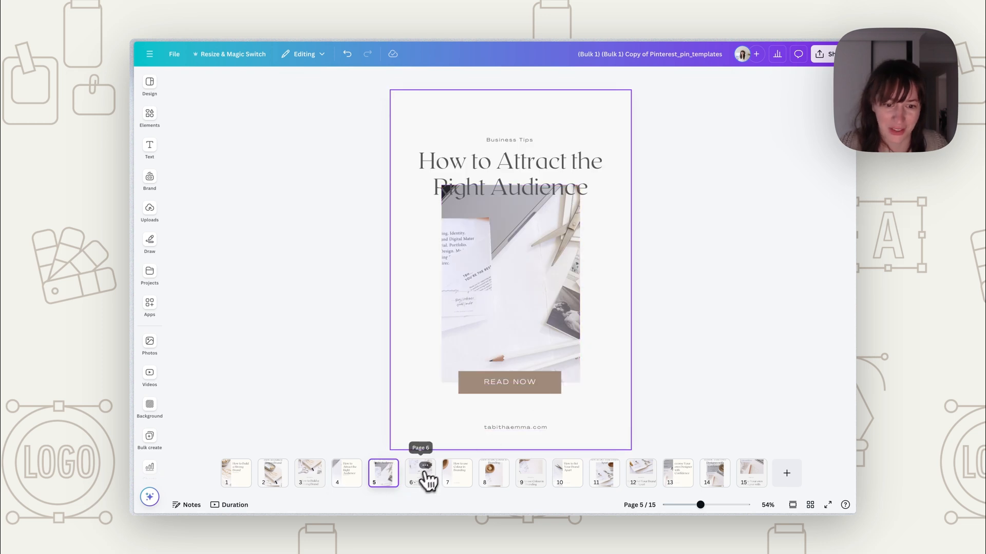
click(455, 473)
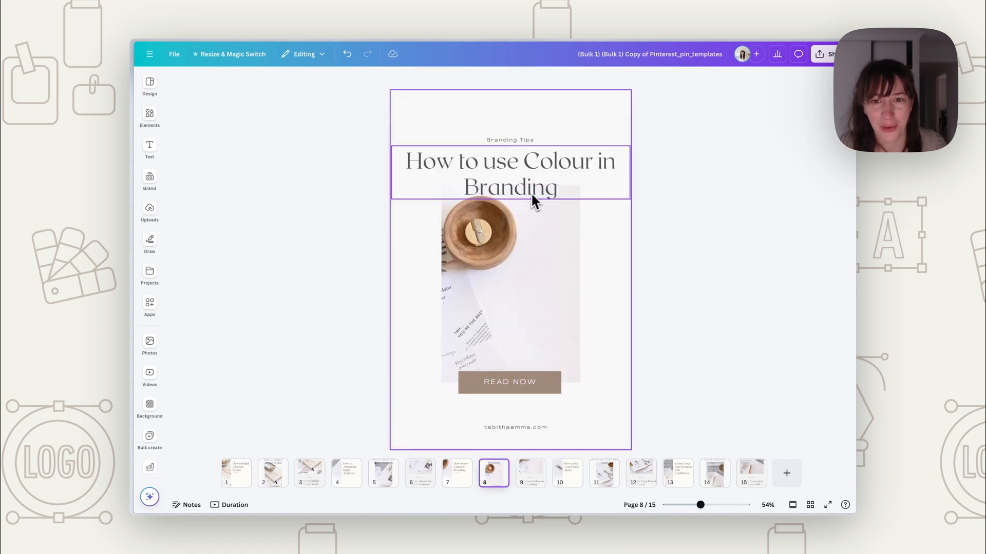
Resize the headers on pins 8 through 12 so titles like How to use Colour in Branding wrap evenly
click(509, 173)
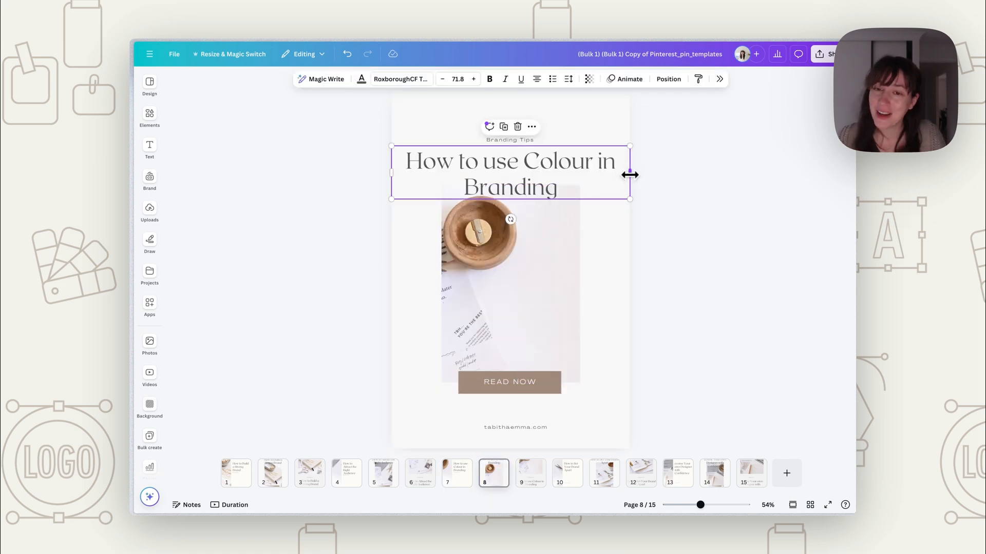
drag(630, 175, 632, 174)
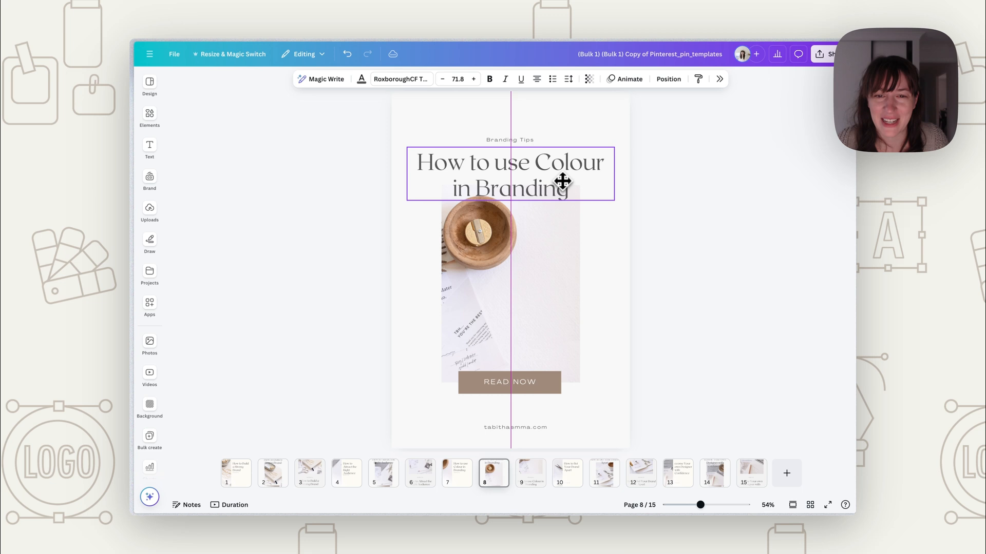
click(530, 473)
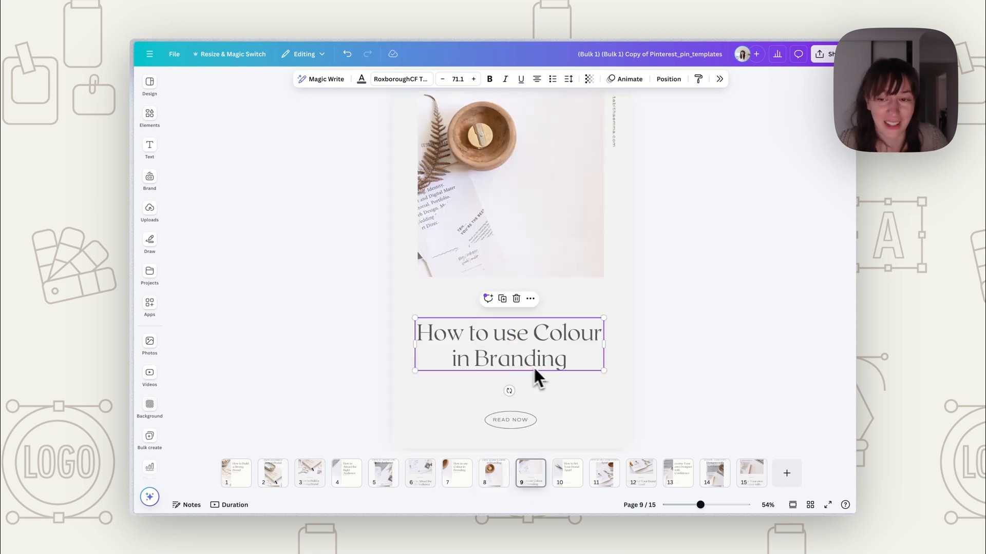
click(566, 473)
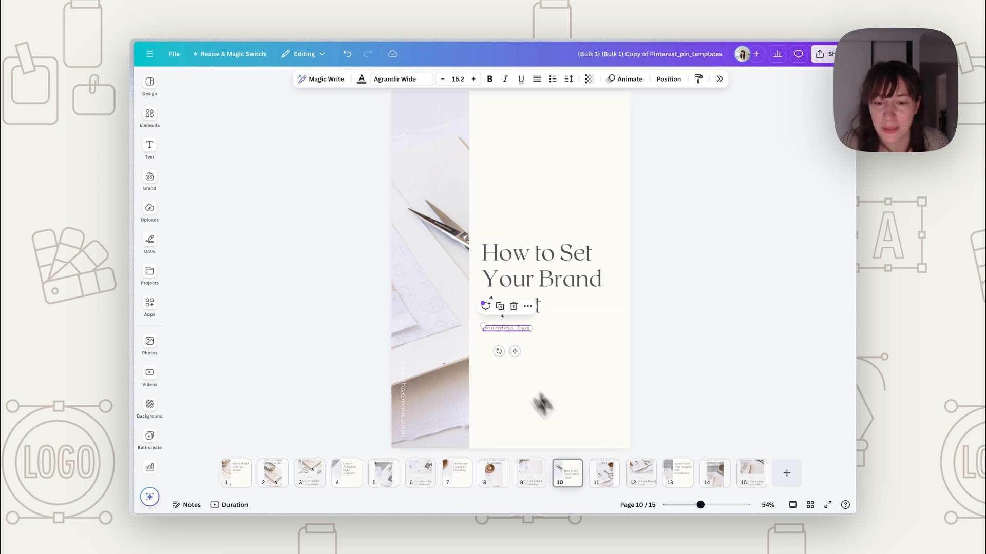
click(603, 472)
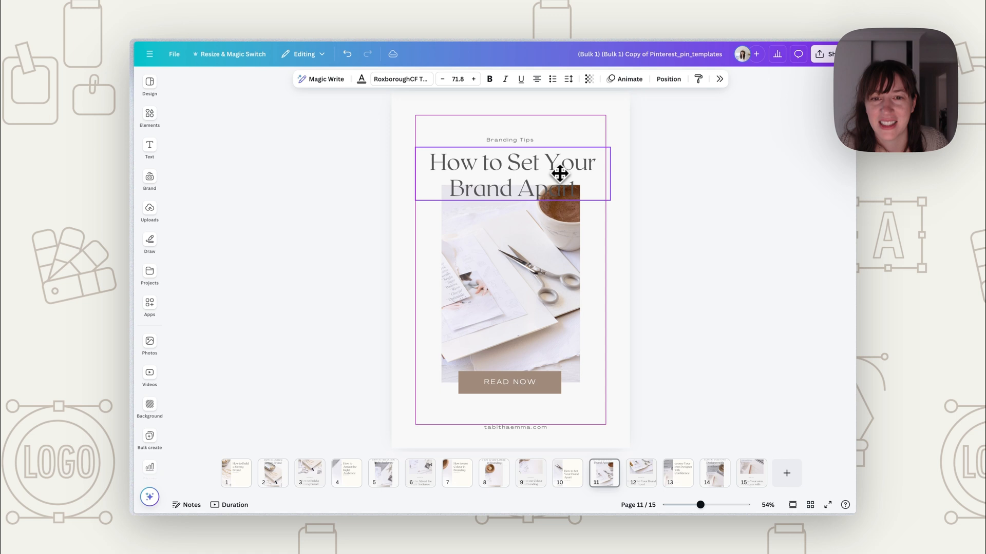
click(641, 472)
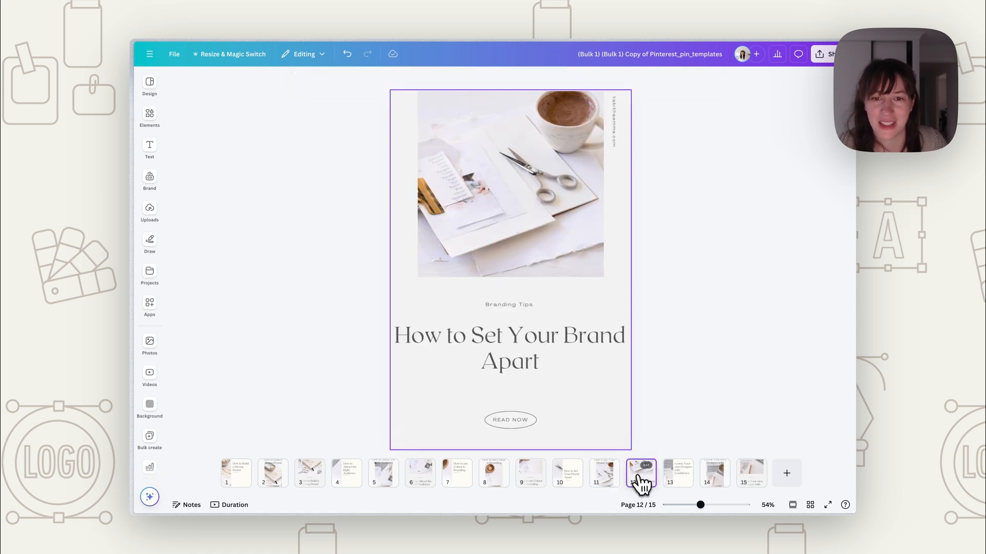
click(509, 347)
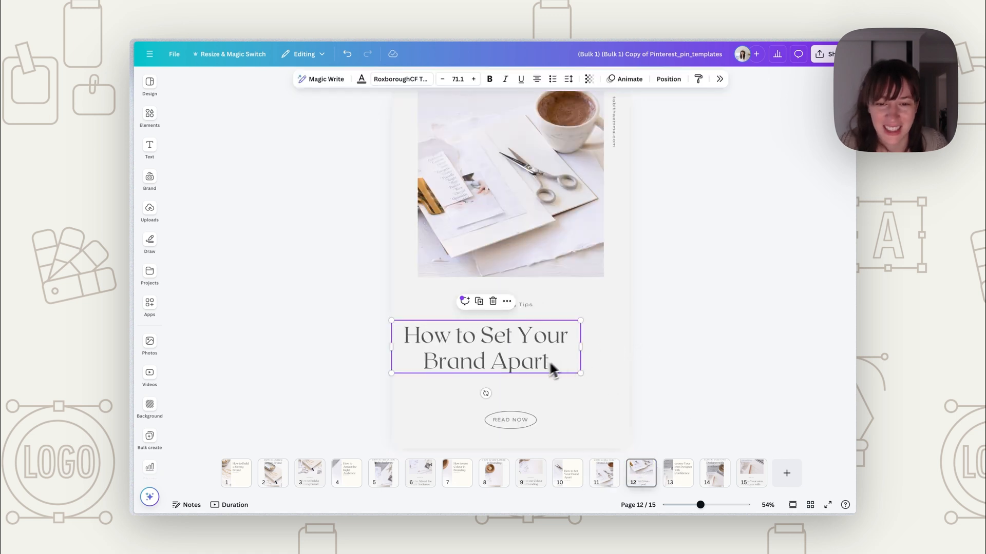
click(602, 473)
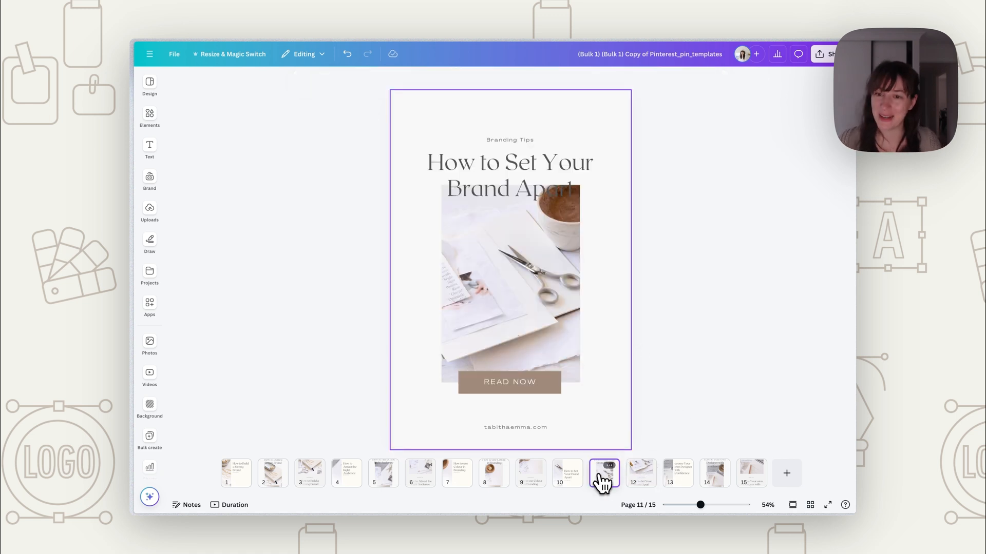